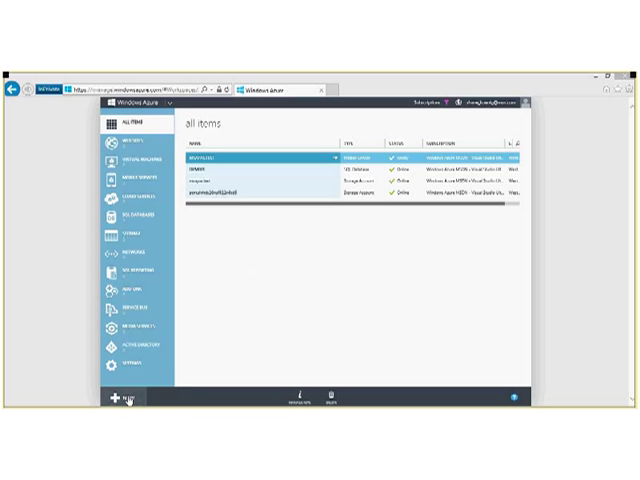
Step: Begin a new Compute > Virtual Machine created From Gallery so the image list appears
click(120, 397)
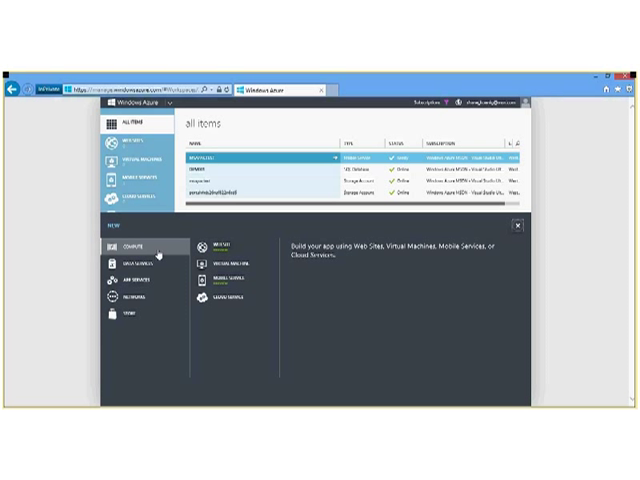
click(210, 265)
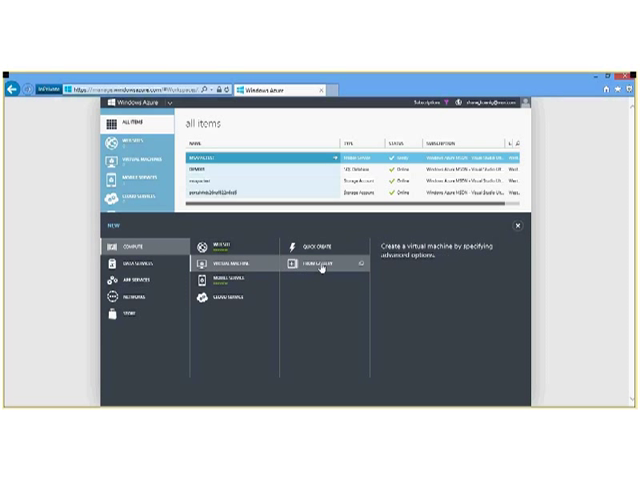
click(319, 264)
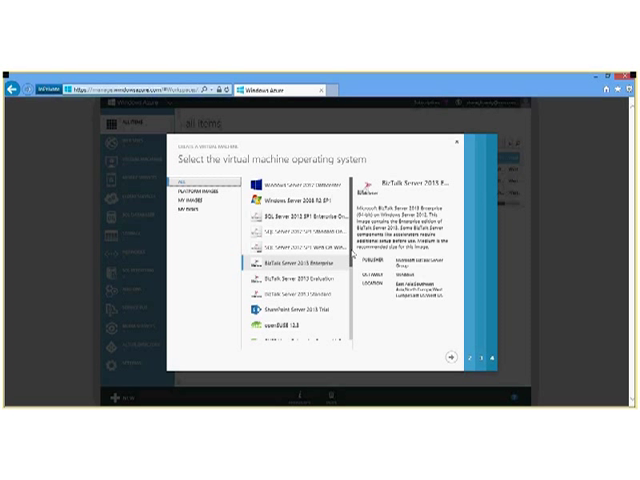
Step: Select the Windows Server 2012 Datacenter image and continue to the configuration step
scroll(down, 3)
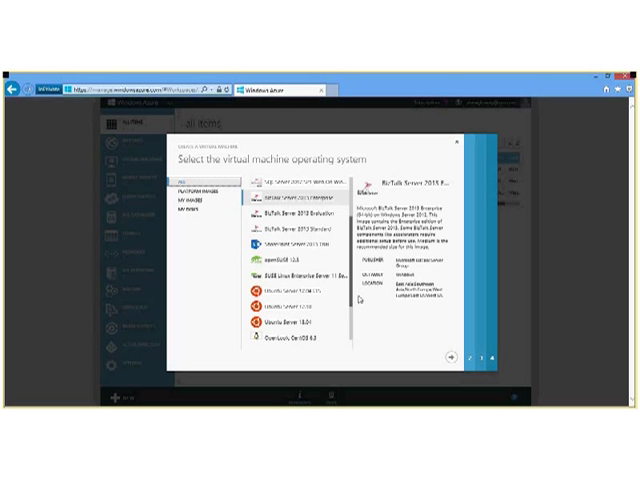
scroll(down, 3)
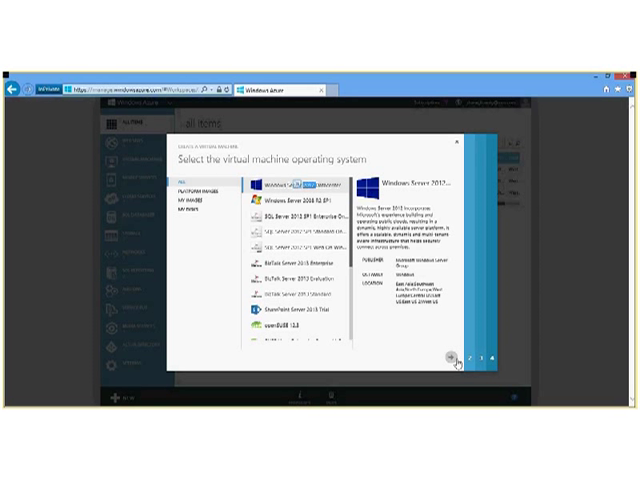
click(456, 360)
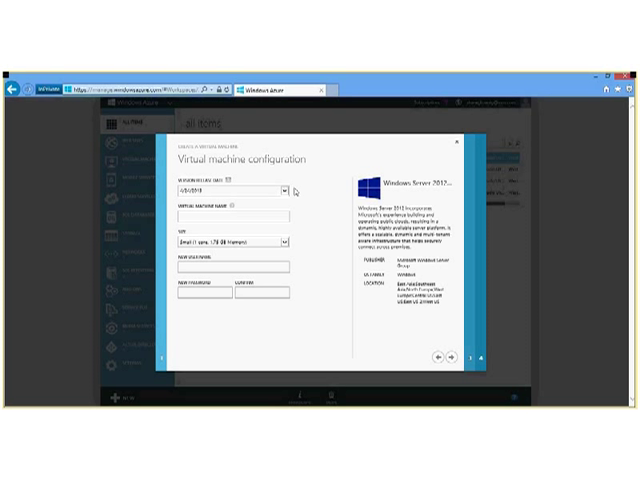
Step: Enter 'test' as the virtual machine name
click(285, 190)
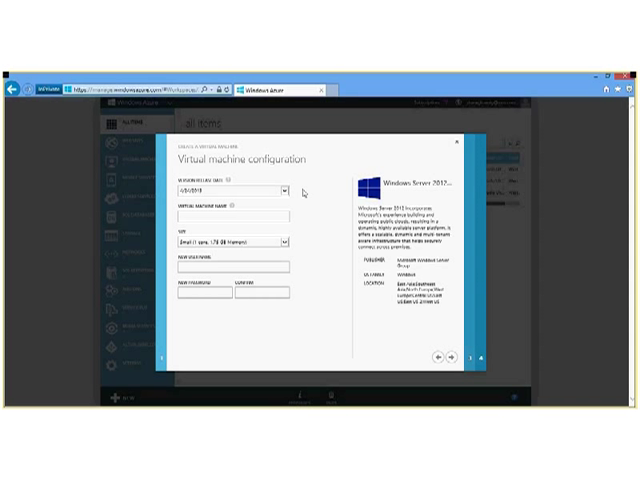
click(234, 227)
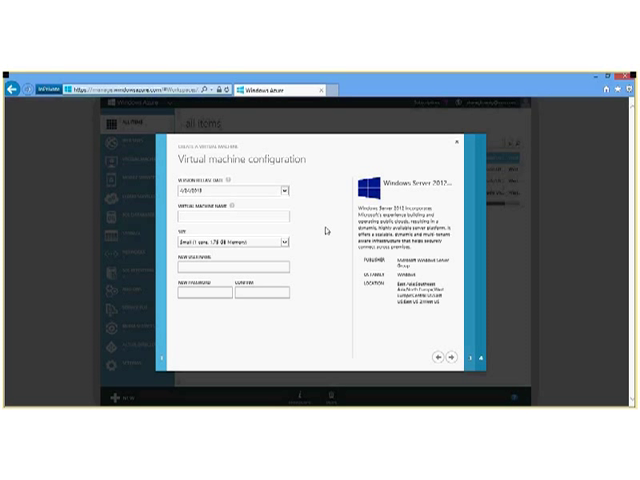
text(test)
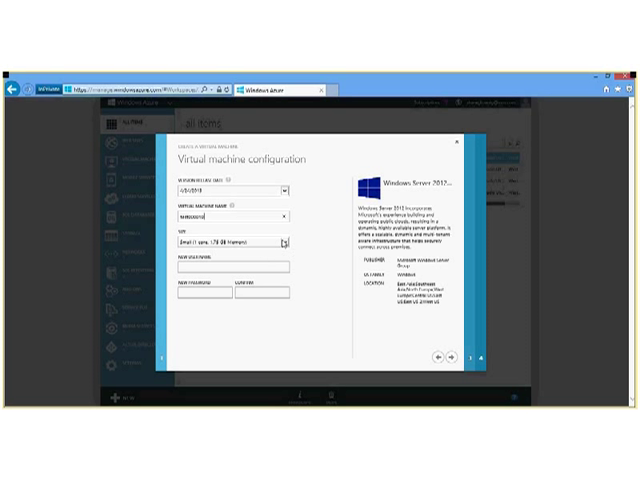
Step: Fill in the administrator user name, password and confirmation, keeping Size as Small
click(283, 242)
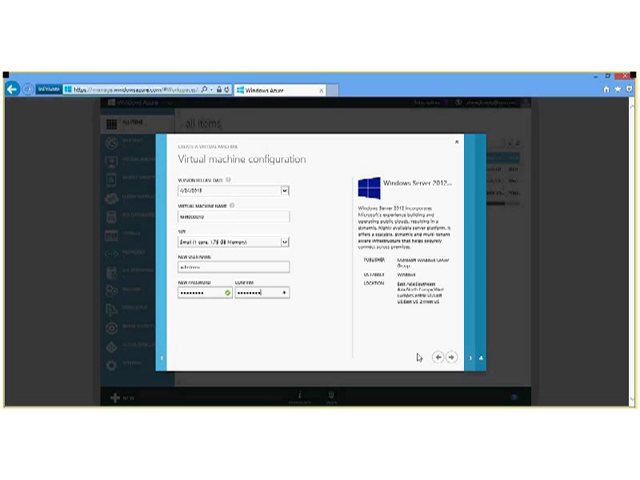
Step: Give the stand-alone machine a DNS name in the West US region and continue to options
click(457, 357)
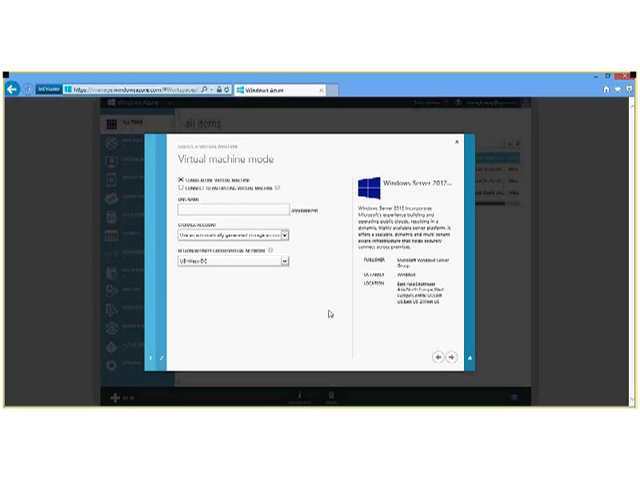
mouse_move(325, 178)
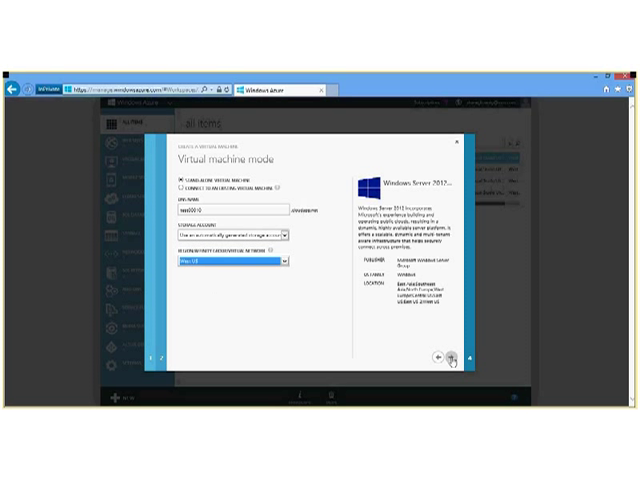
click(463, 357)
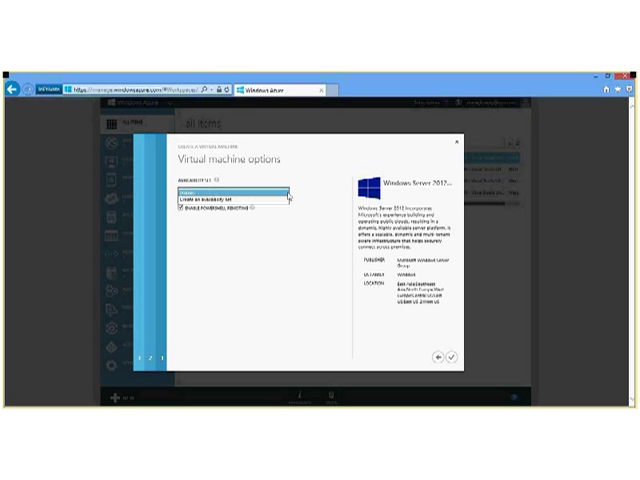
Step: Keep Availability Set as None with PowerShell remoting enabled
click(245, 192)
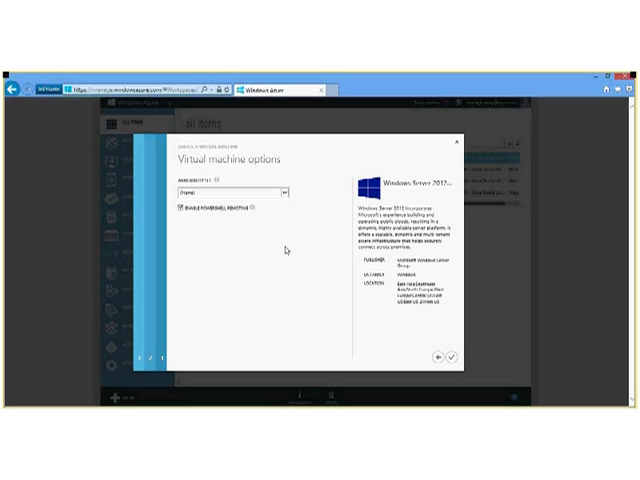
mouse_move(262, 246)
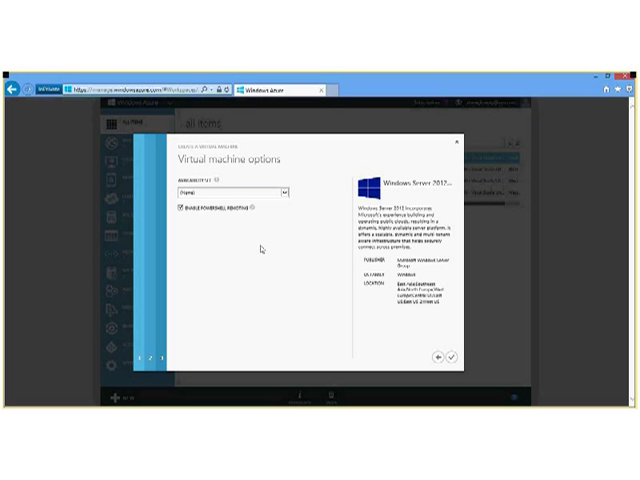
mouse_move(239, 240)
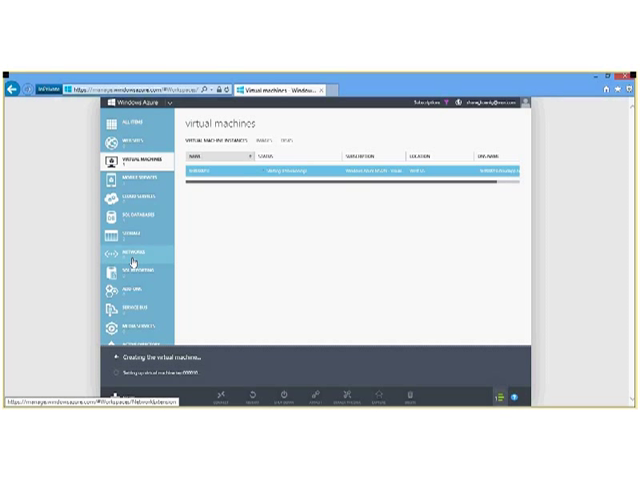
Step: Show the Networks page while the virtual machine creation progresses
click(136, 252)
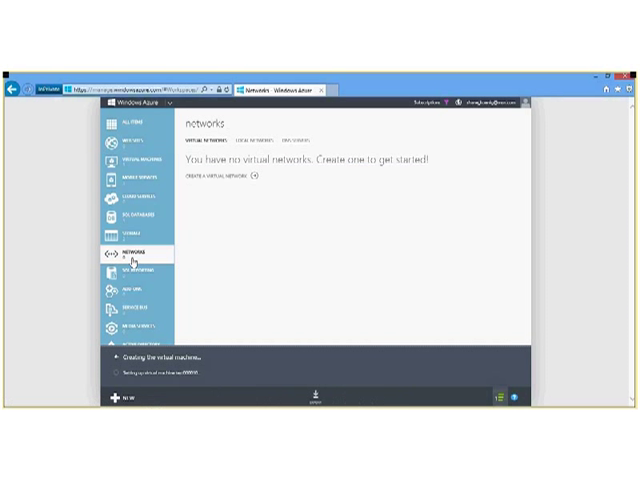
mouse_move(230, 246)
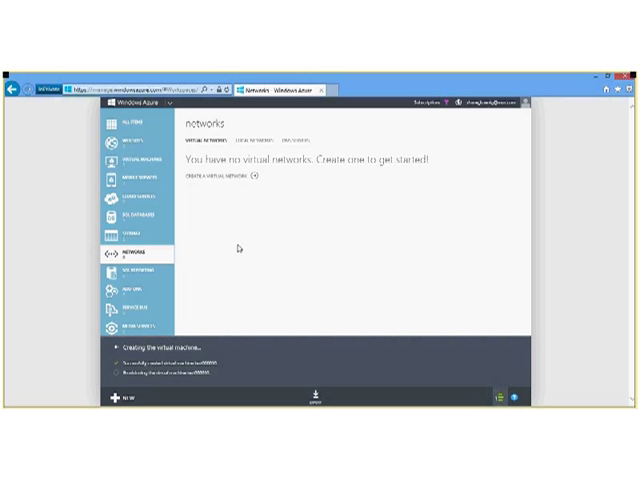
mouse_move(246, 322)
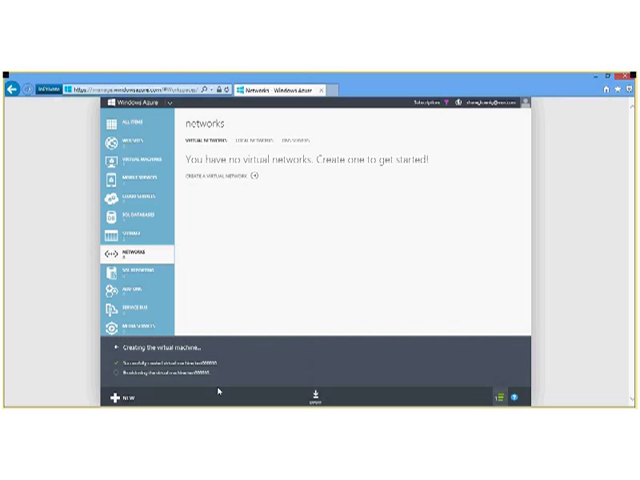
mouse_move(221, 359)
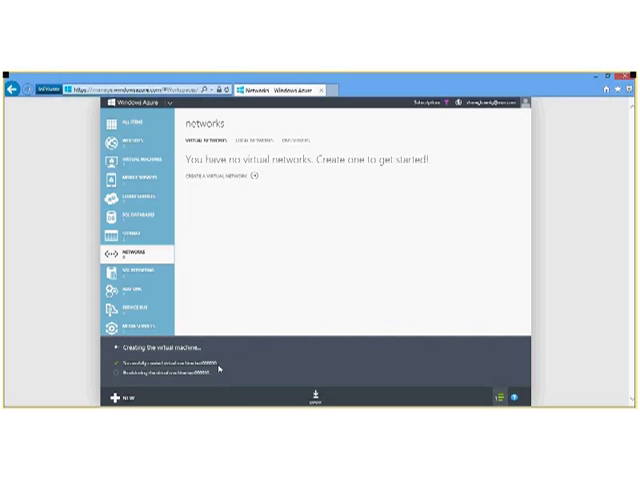
mouse_move(235, 311)
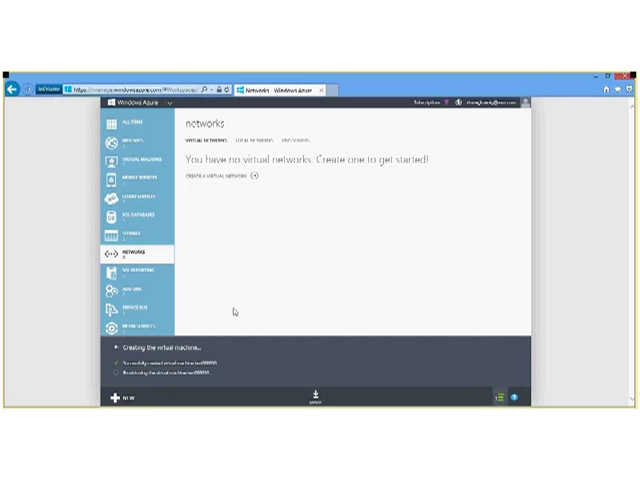
mouse_move(216, 284)
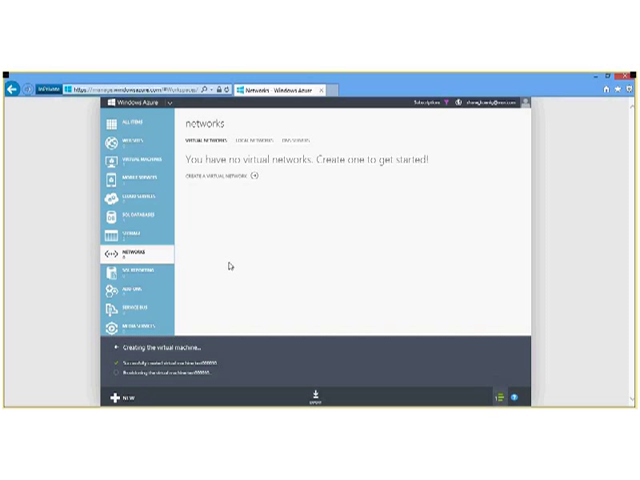
mouse_move(450, 333)
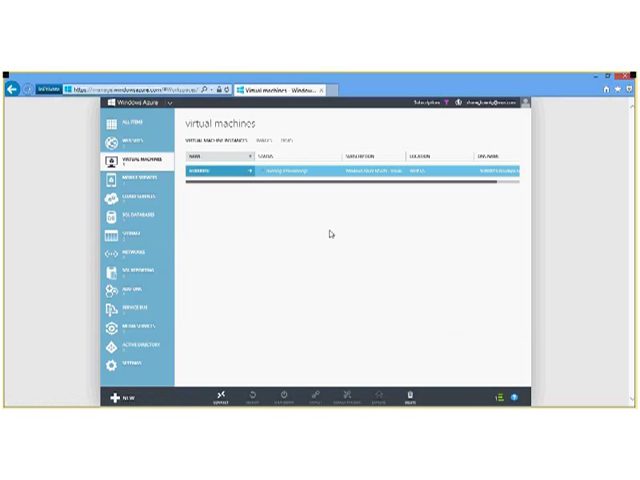
mouse_move(303, 213)
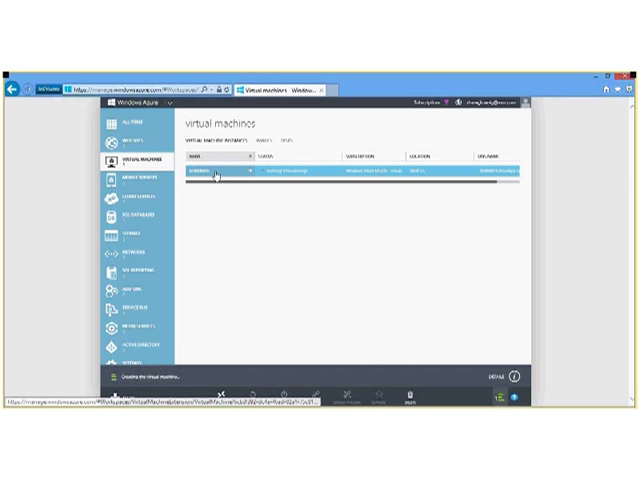
Step: View the test000010 dashboard and its quick glance details showing Running status
click(210, 176)
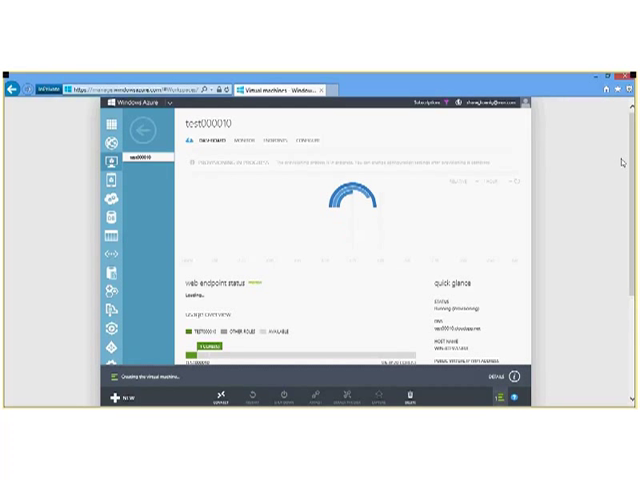
scroll(down, 3)
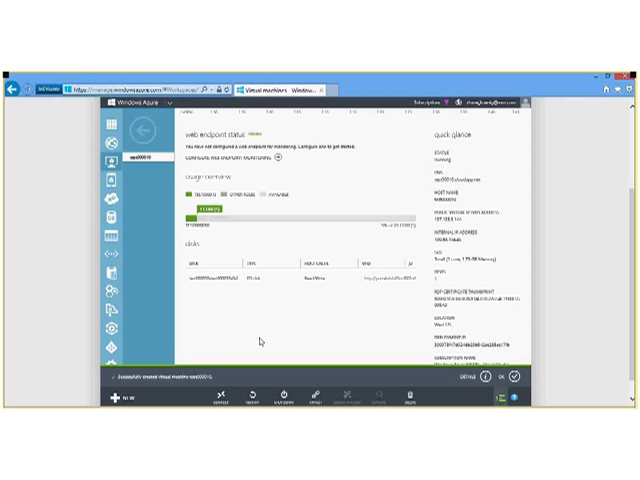
mouse_move(258, 343)
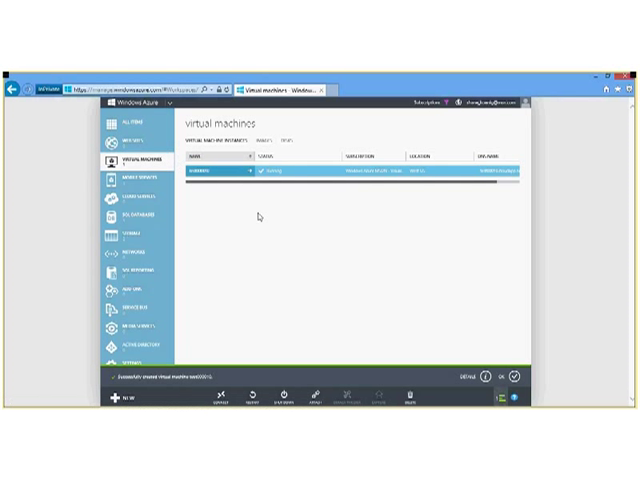
mouse_move(248, 201)
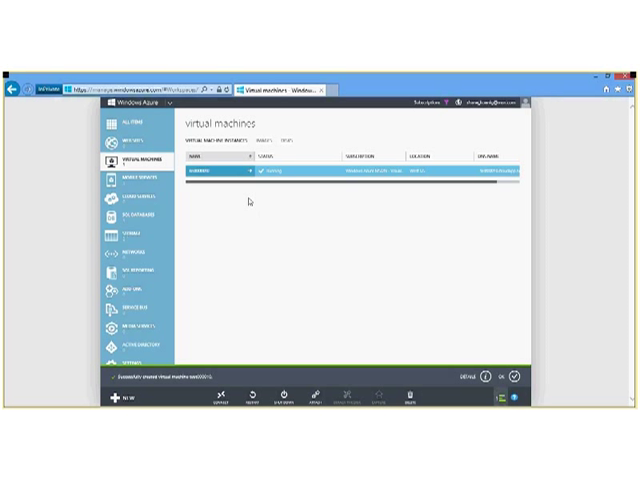